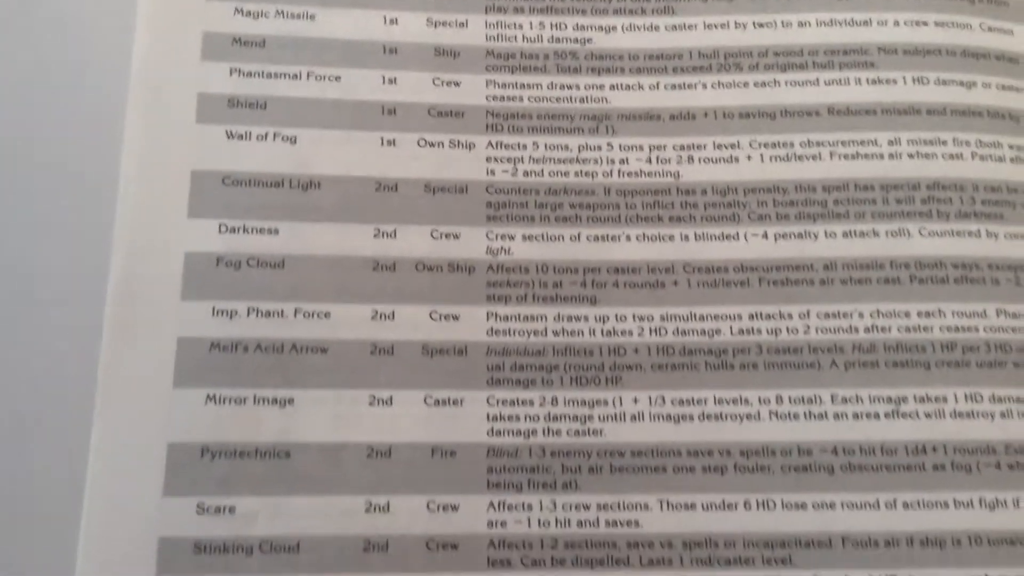
{"action": "scroll", "scroll_direction": "down", "scroll_amount": 3}
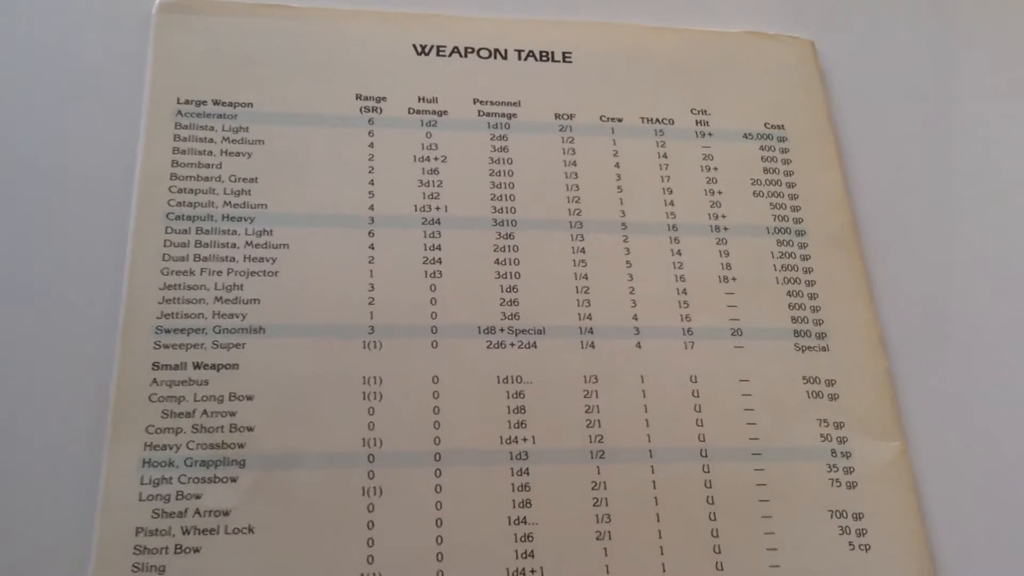
{"action": "scroll", "scroll_direction": "down", "scroll_amount": 3}
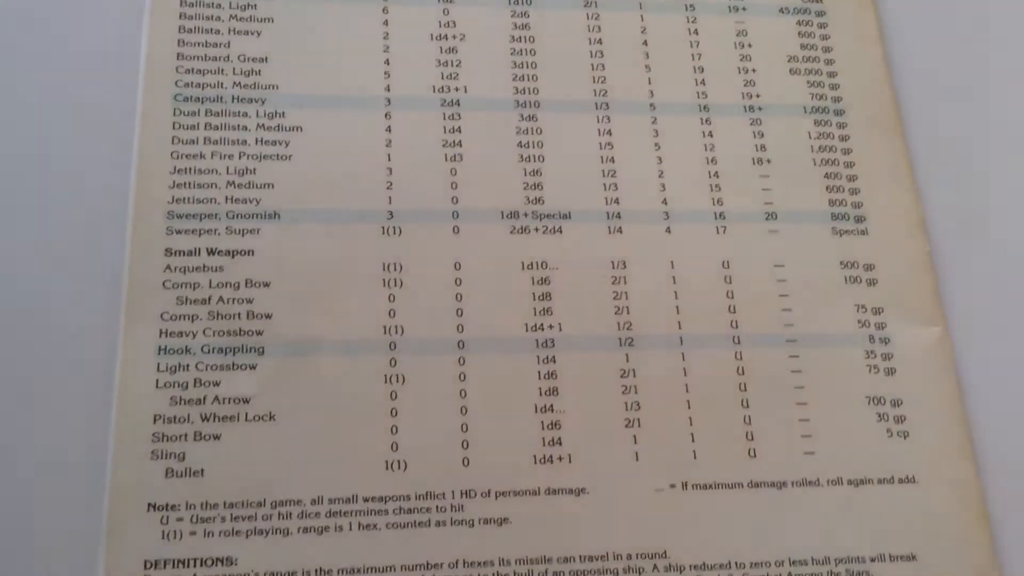